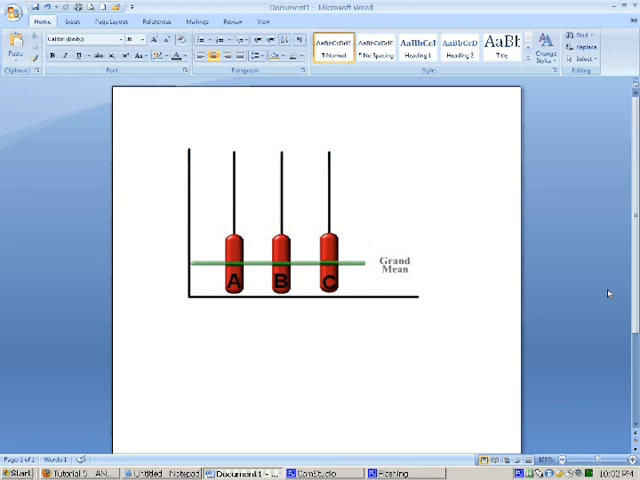
{"action": "mouse_move", "coordinate": [616, 298]}
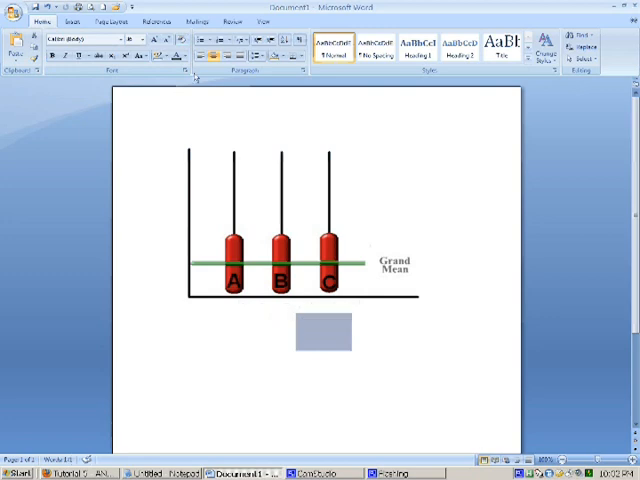
{"action": "type", "text": ".143"}
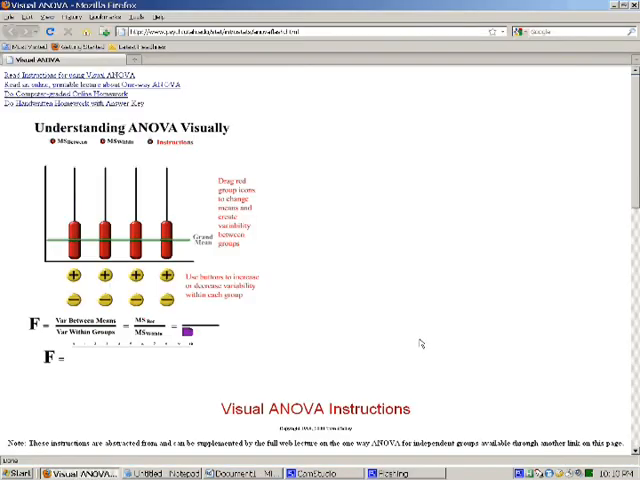
{"action": "mouse_move", "coordinate": [396, 176]}
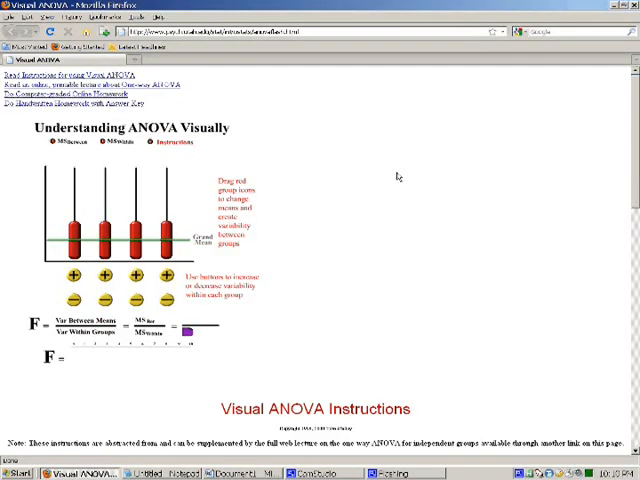
{"action": "mouse_move", "coordinate": [8, 132]}
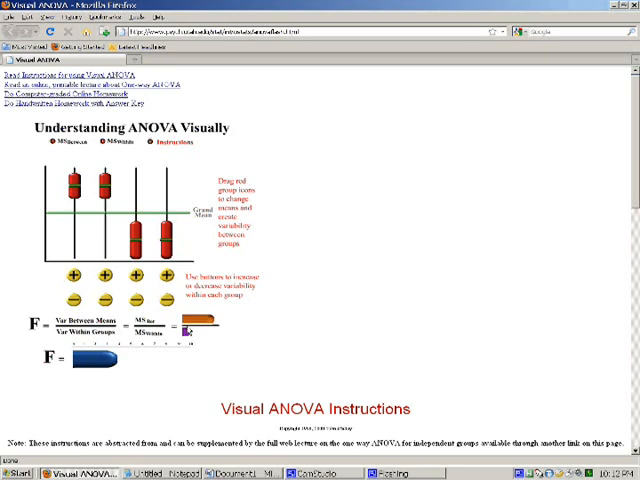
{"action": "mouse_move", "coordinate": [258, 310]}
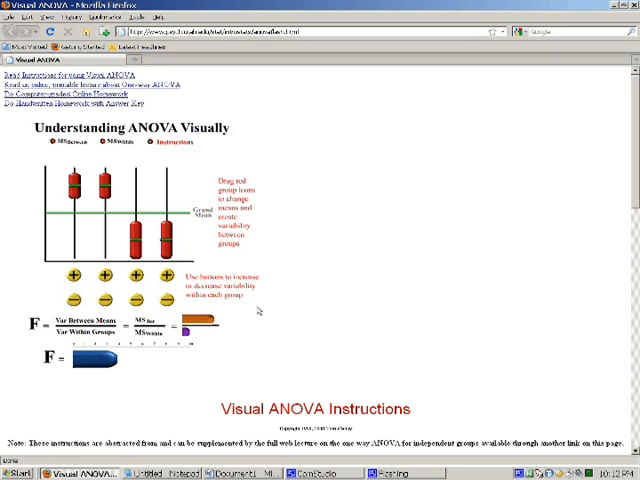
{"action": "mouse_move", "coordinate": [84, 258]}
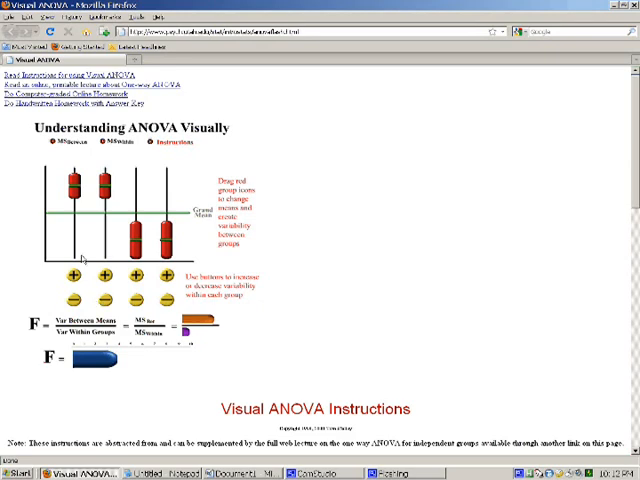